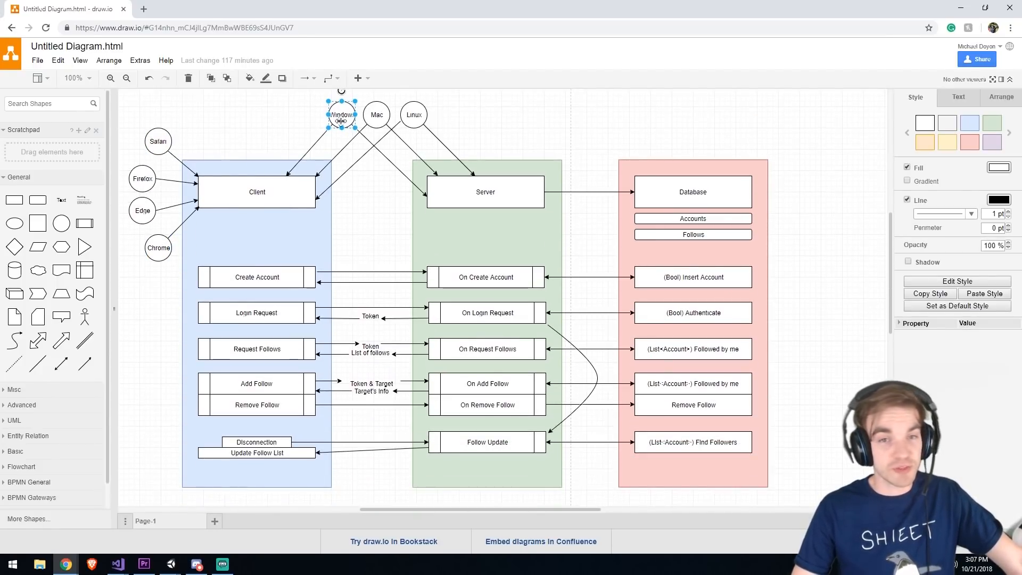
Trace the Create Account flow: request block, On Create Account handler, (Bool) Insert Account step
click(508, 120)
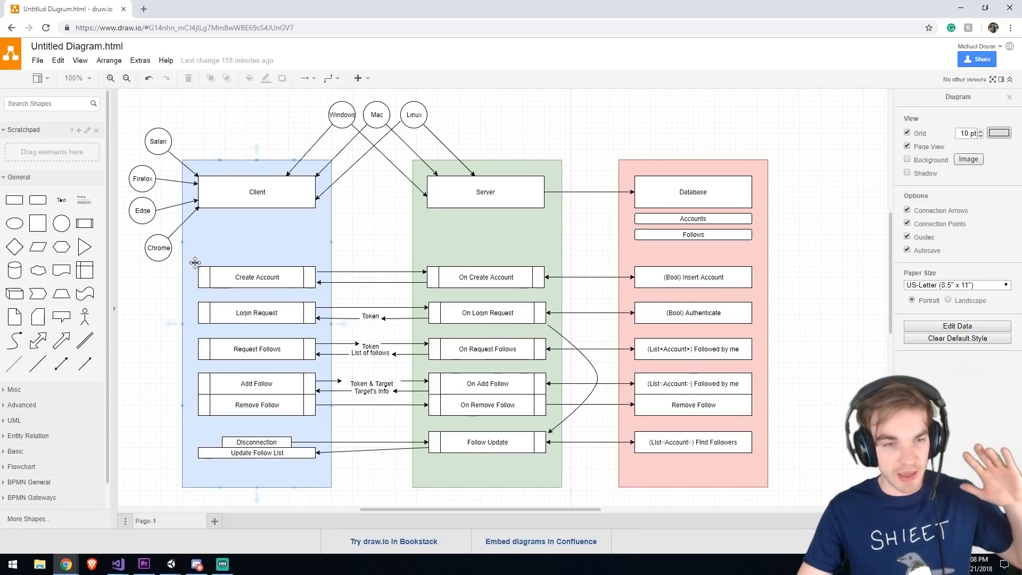
mouse_move(192, 239)
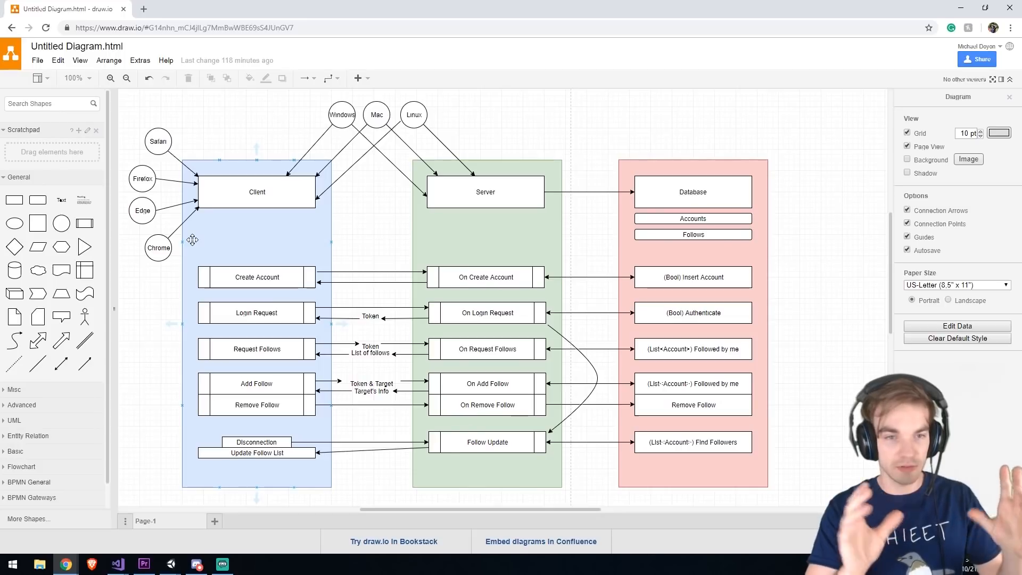
click(256, 276)
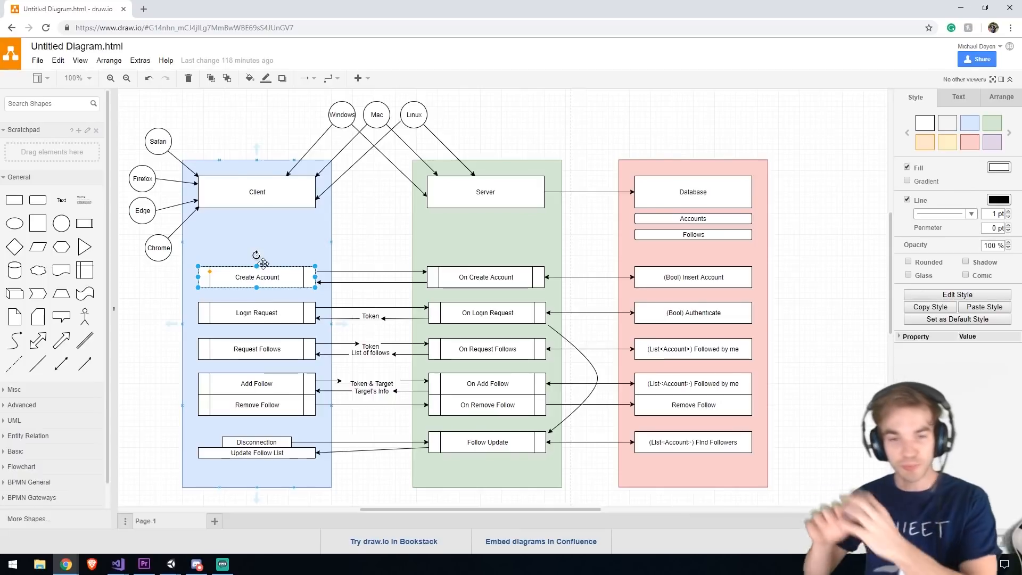
click(484, 276)
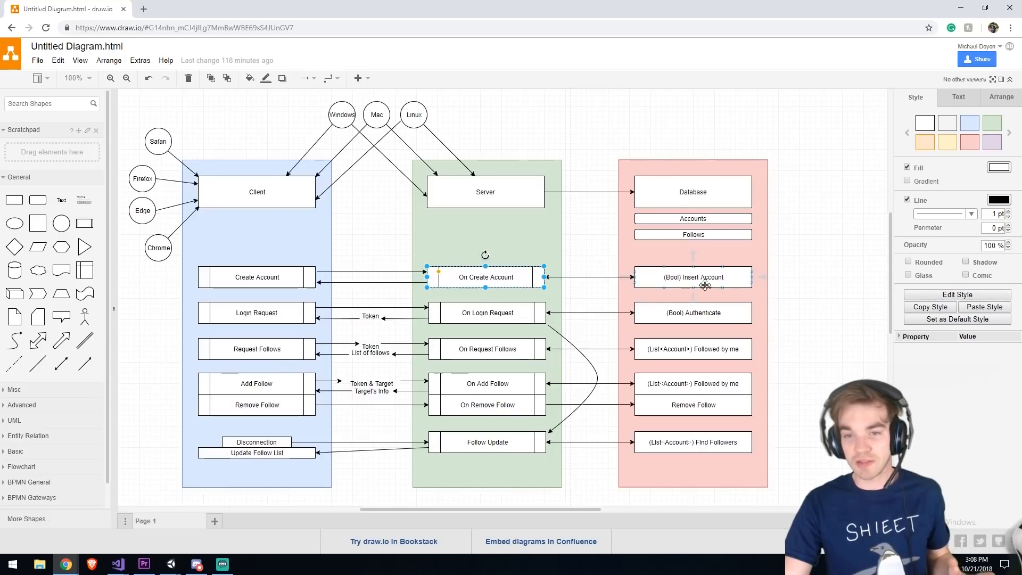
click(692, 277)
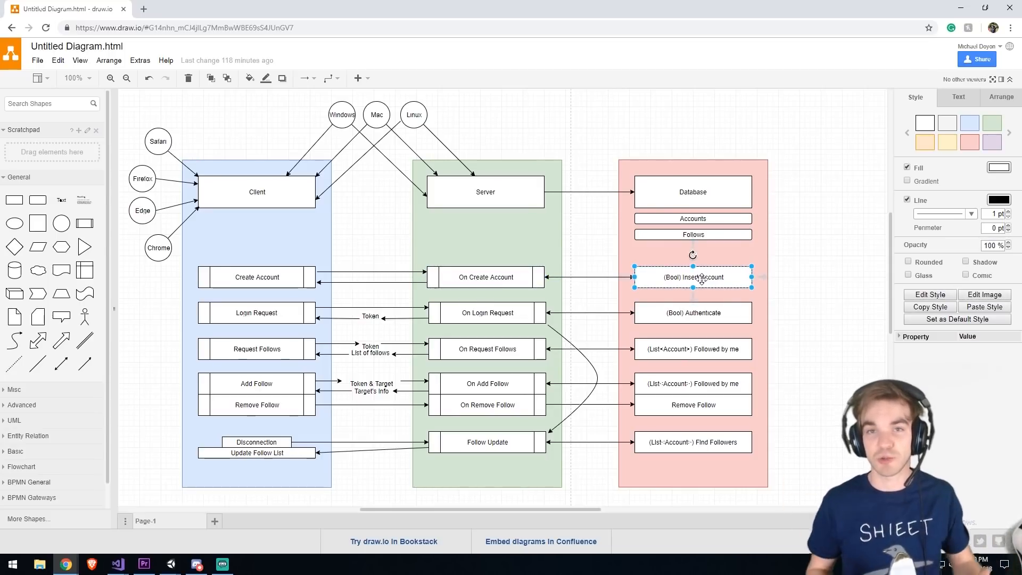
click(485, 276)
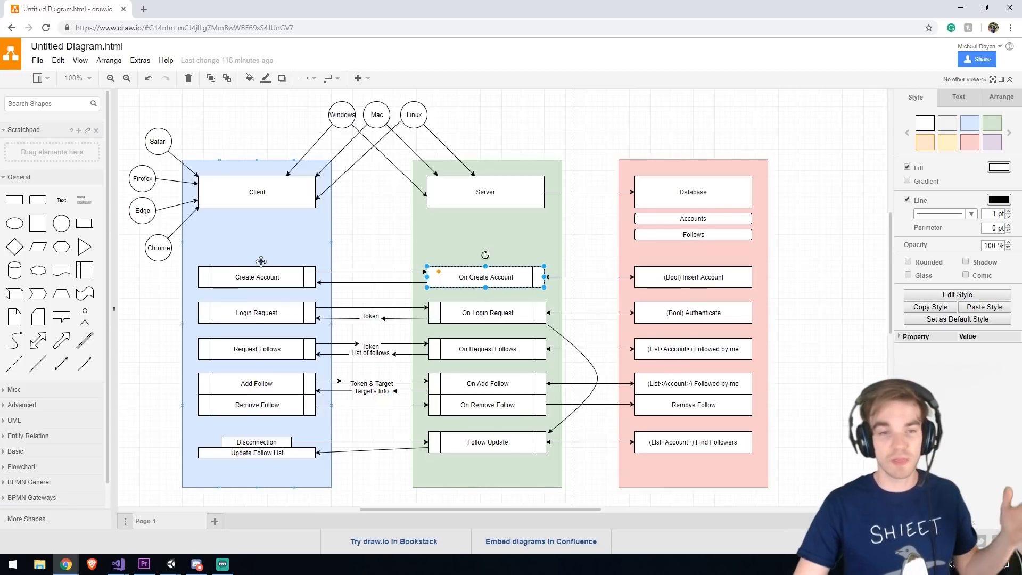
click(256, 276)
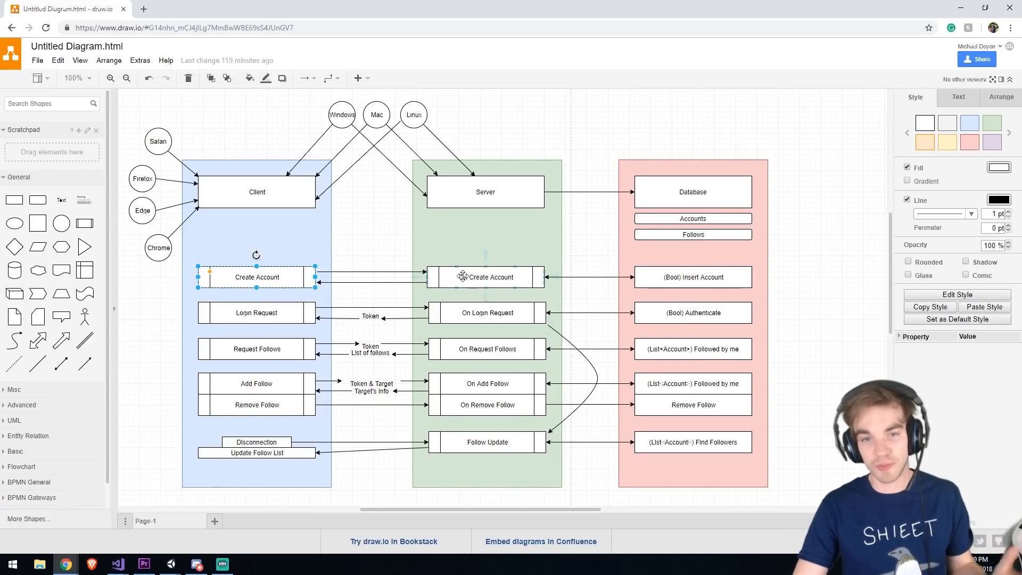
click(692, 277)
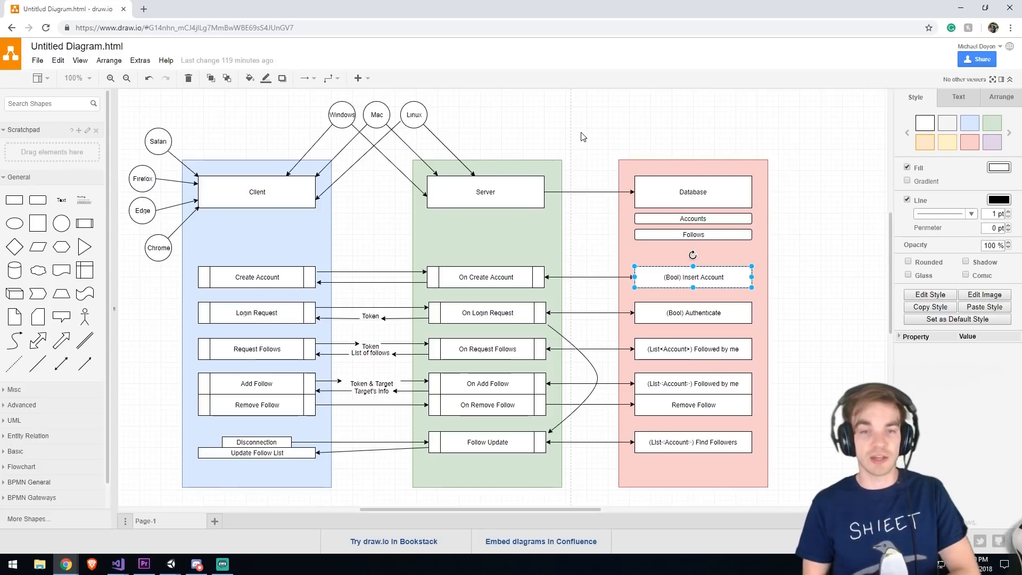
click(485, 276)
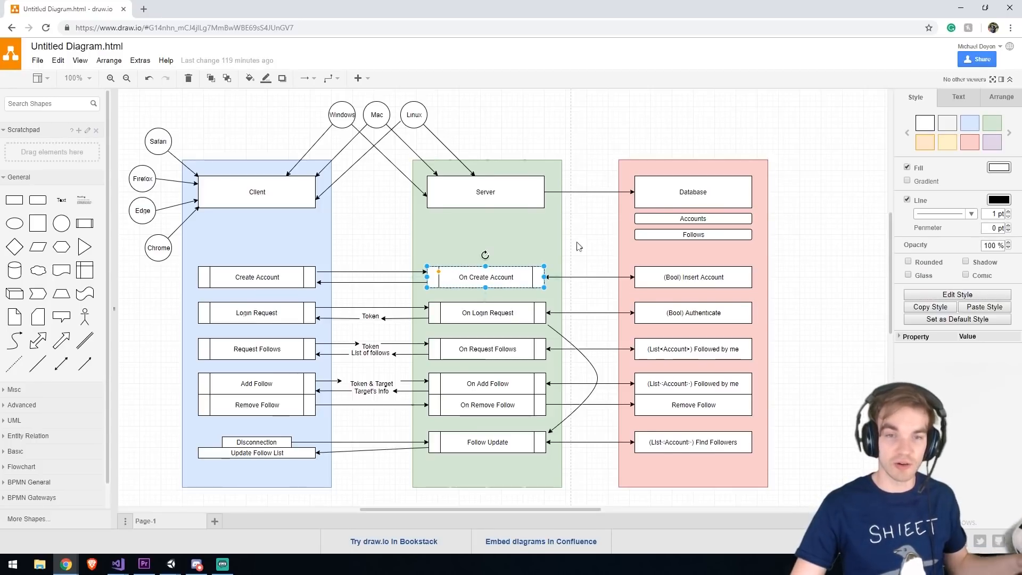
Point out the Request Follows, Disconnection and Remove Follow client blocks
click(256, 312)
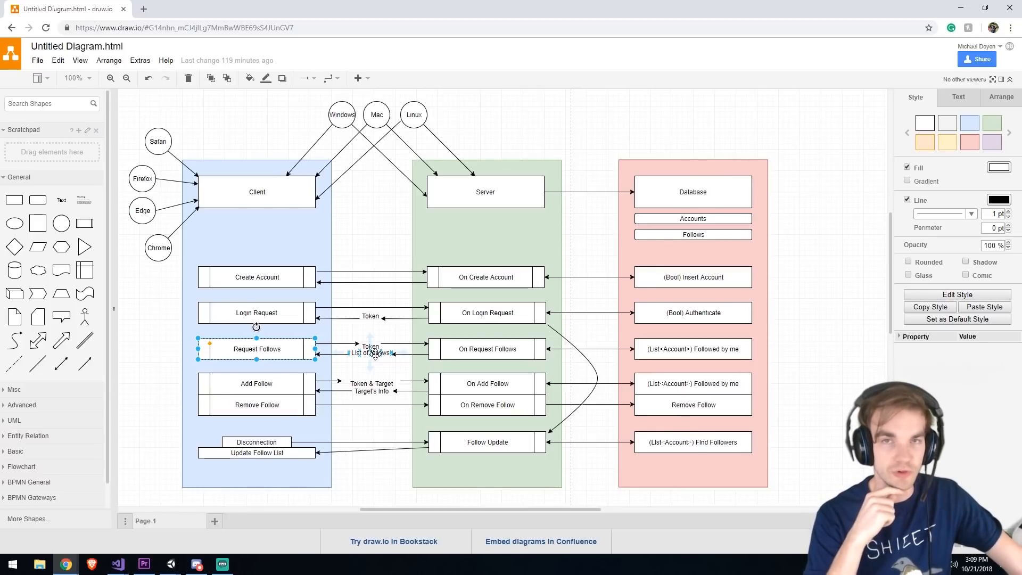
click(485, 349)
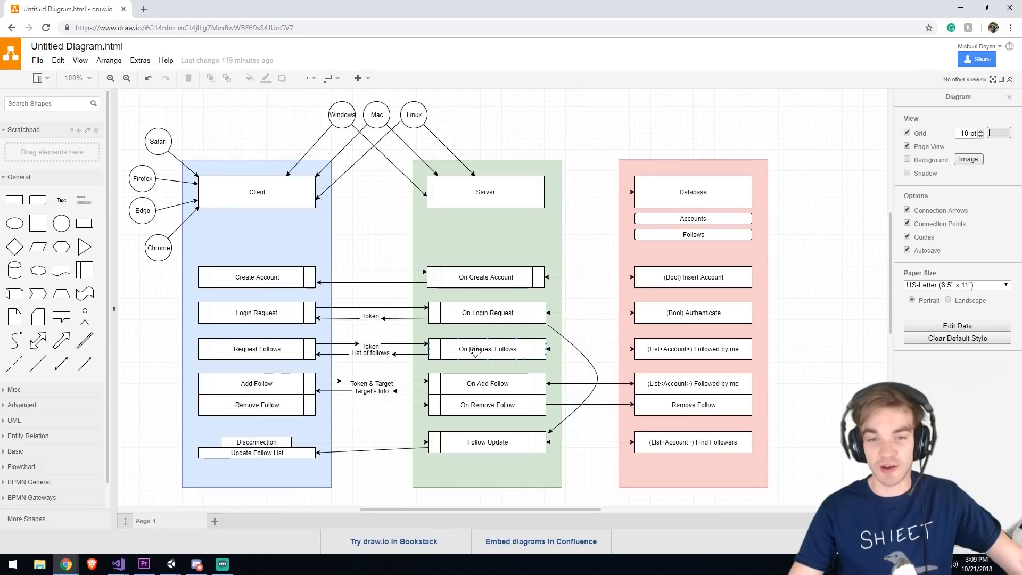
click(486, 349)
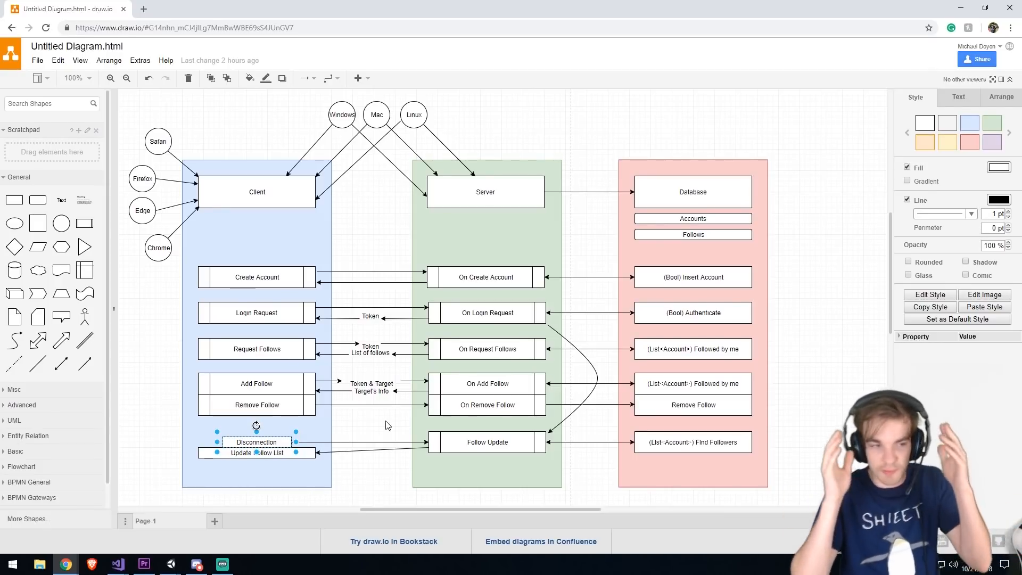
click(256, 312)
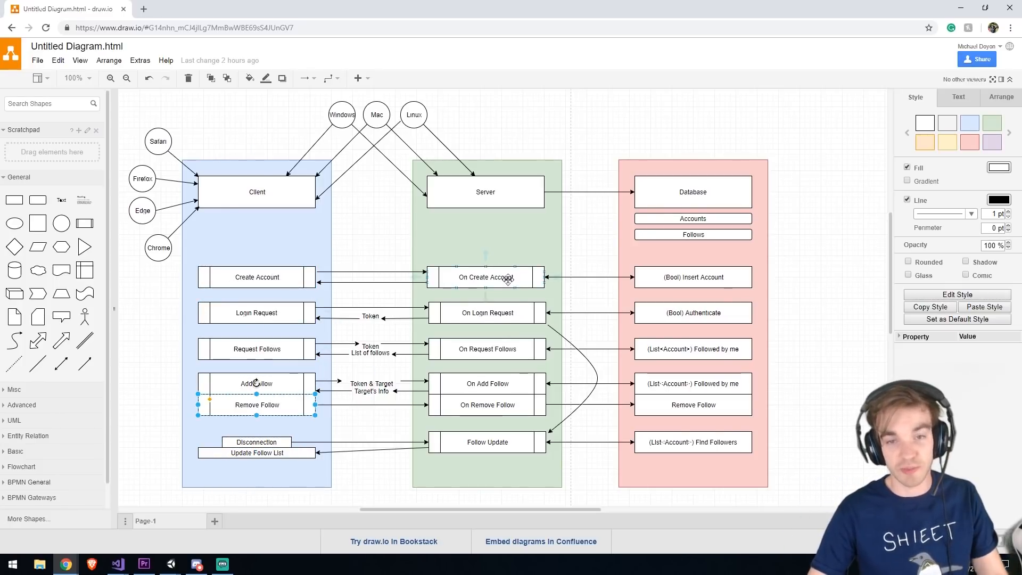
click(485, 277)
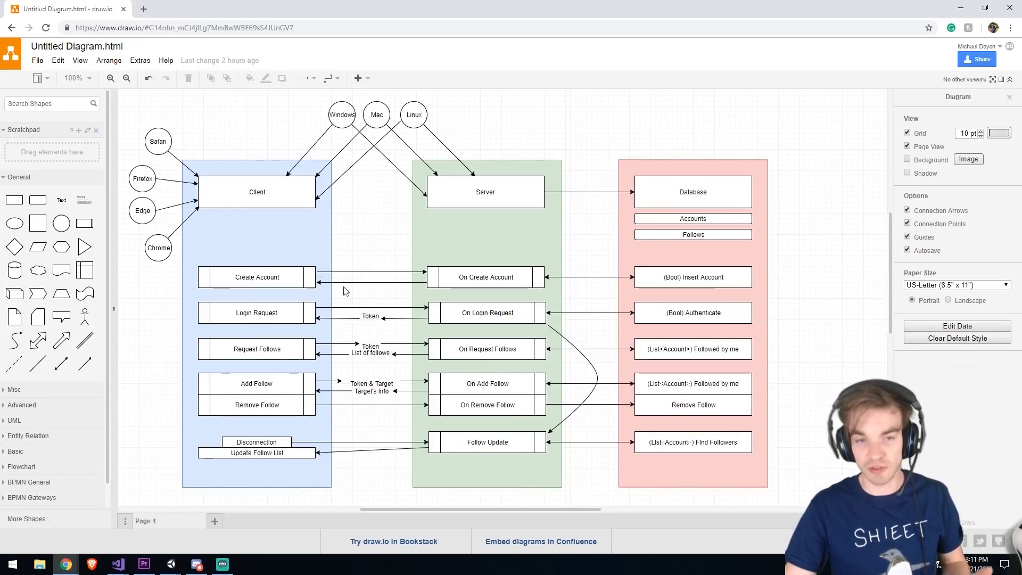
Show the Zombs Royale game page, then single out the '4 - Client Create Account Login' folder
click(339, 318)
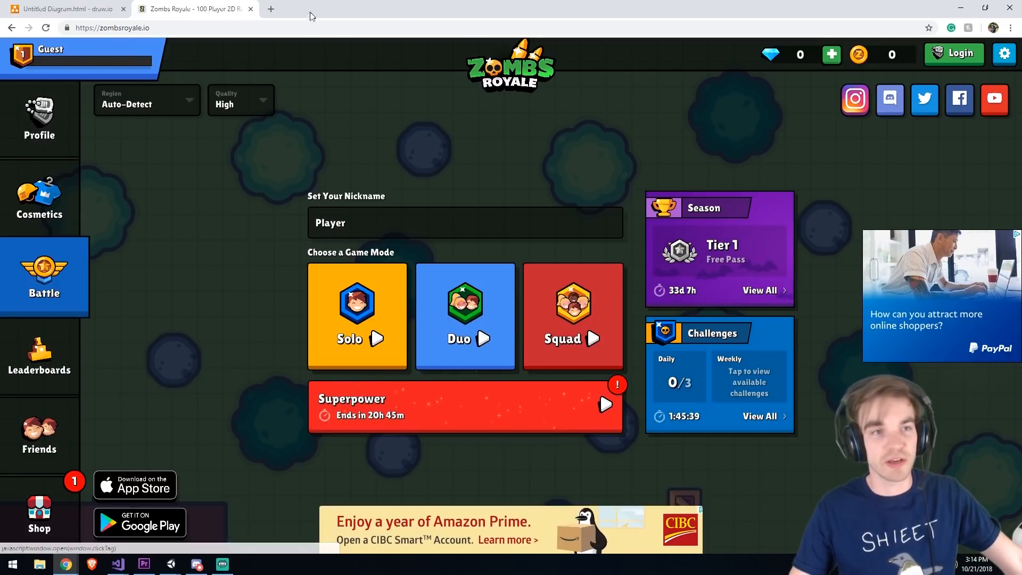
click(65, 9)
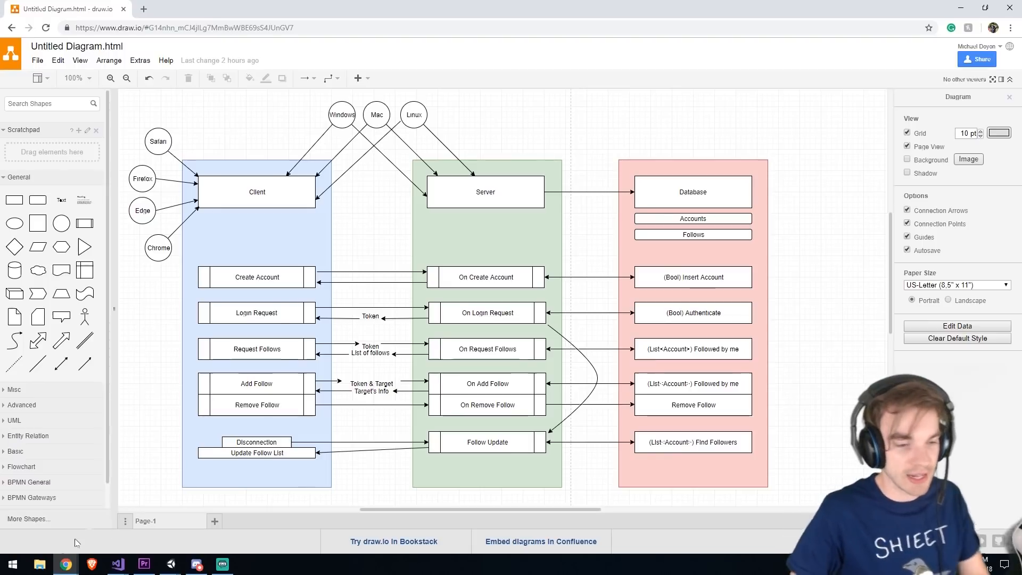
click(39, 563)
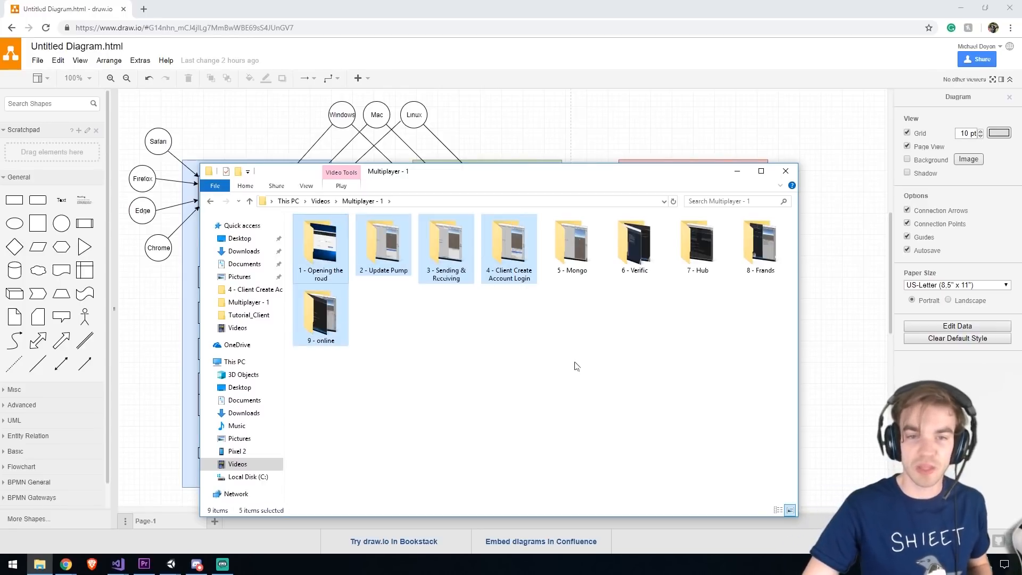
click(508, 245)
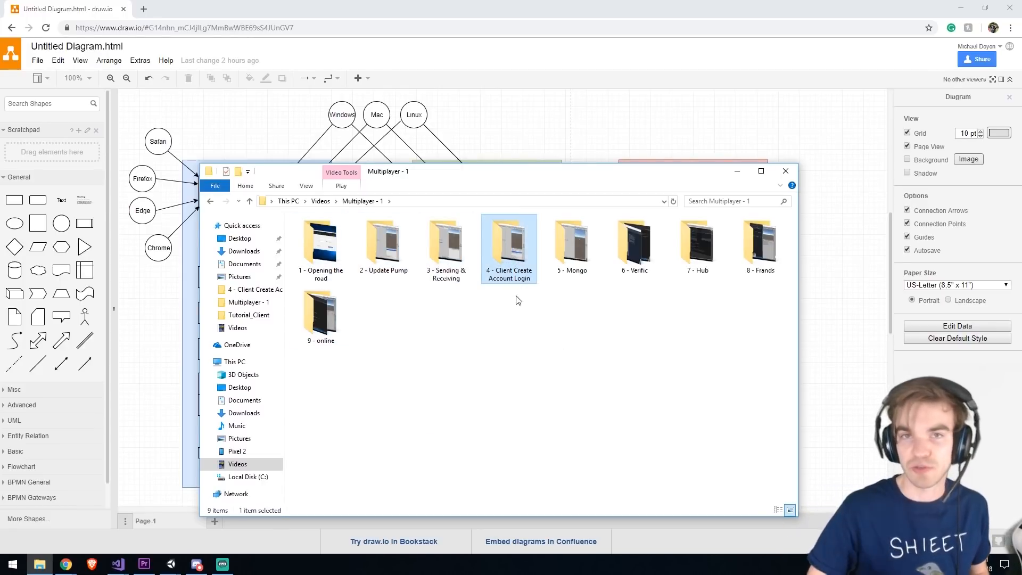